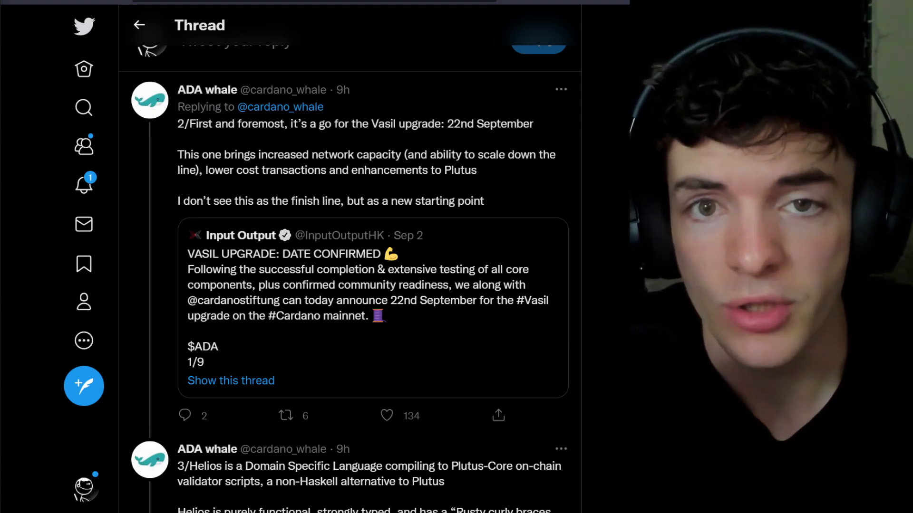
Scroll the ADA whale thread from the Vasil upgrade tweet down through tweets 2–5 to the Ape Society tweet.
{"action": "scroll", "scroll_direction": "down", "scroll_amount": 3}
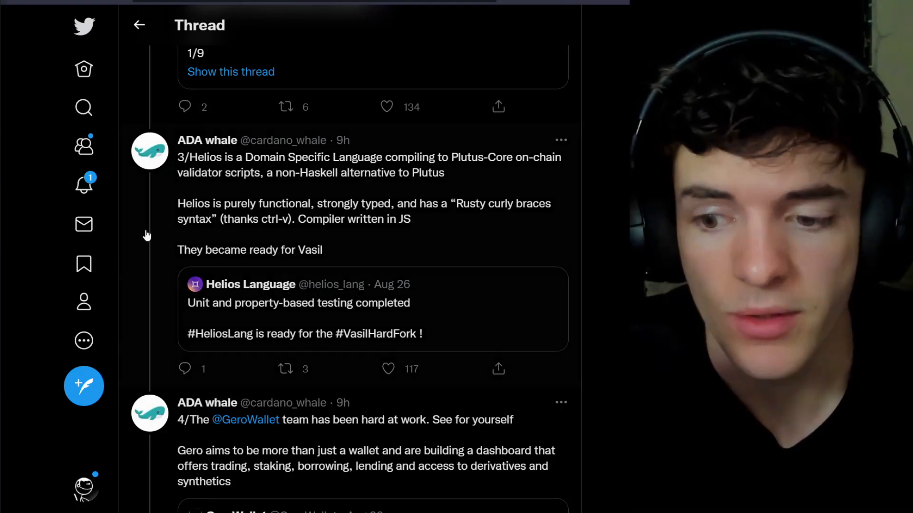
{"action": "scroll", "scroll_direction": "down", "scroll_amount": 3}
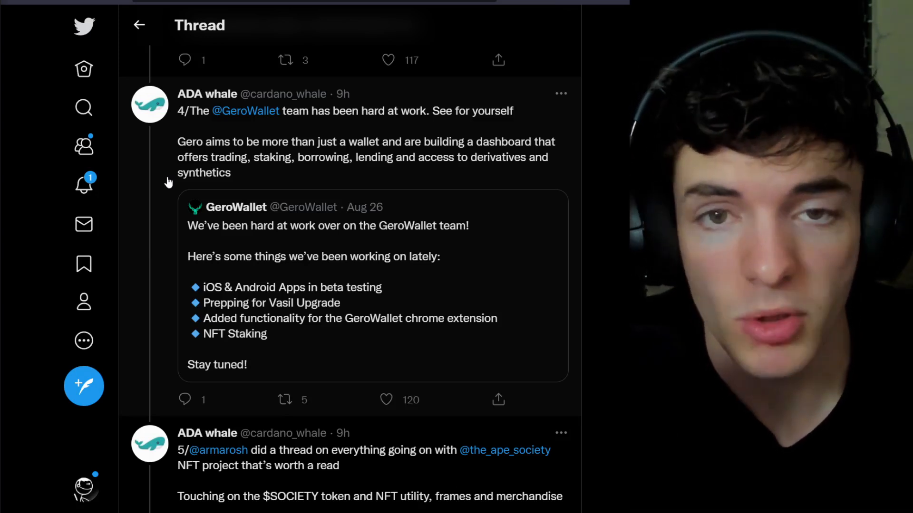
{"action": "scroll", "scroll_direction": "down", "scroll_amount": 3}
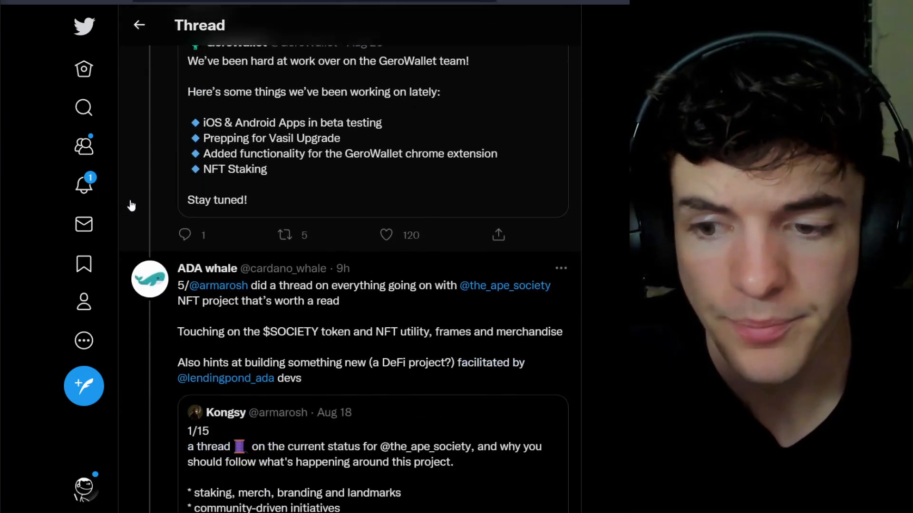
{"action": "scroll", "scroll_direction": "down", "scroll_amount": 3}
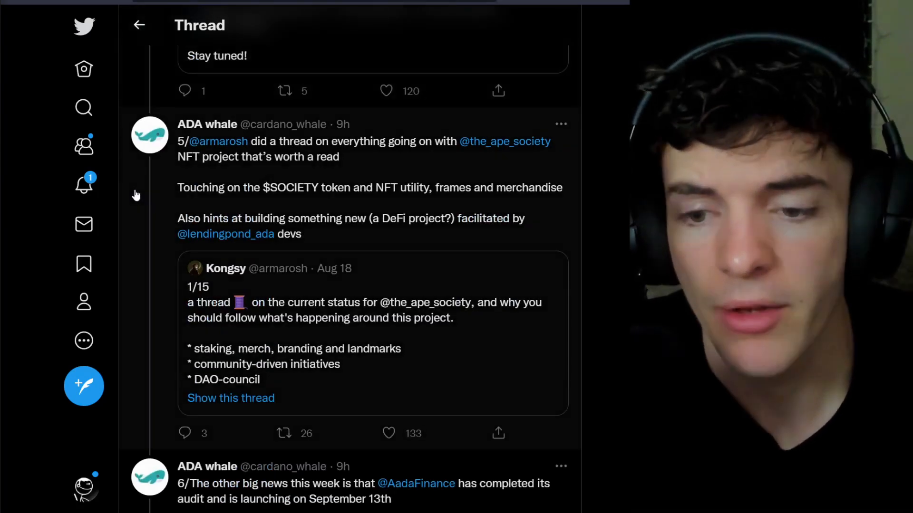
{"action": "left_click", "coordinate": [285, 433]}
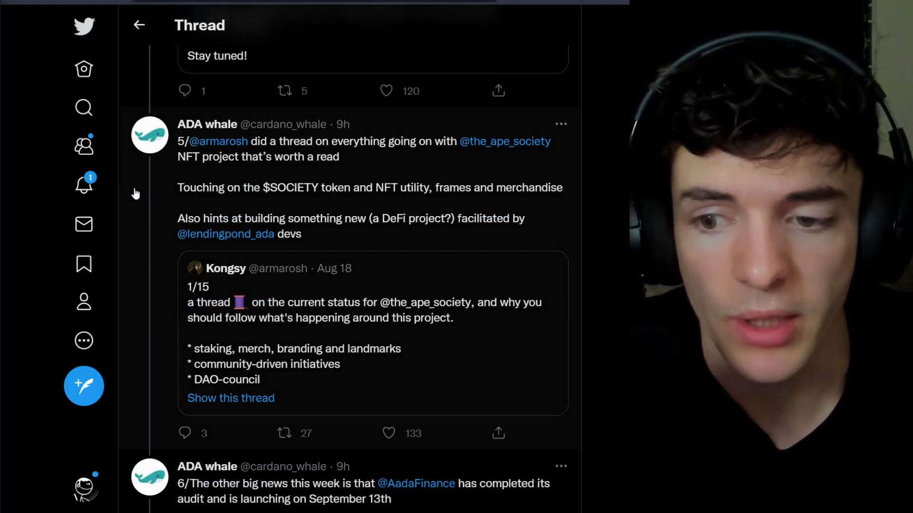
{"action": "scroll", "scroll_direction": "down", "scroll_amount": 3}
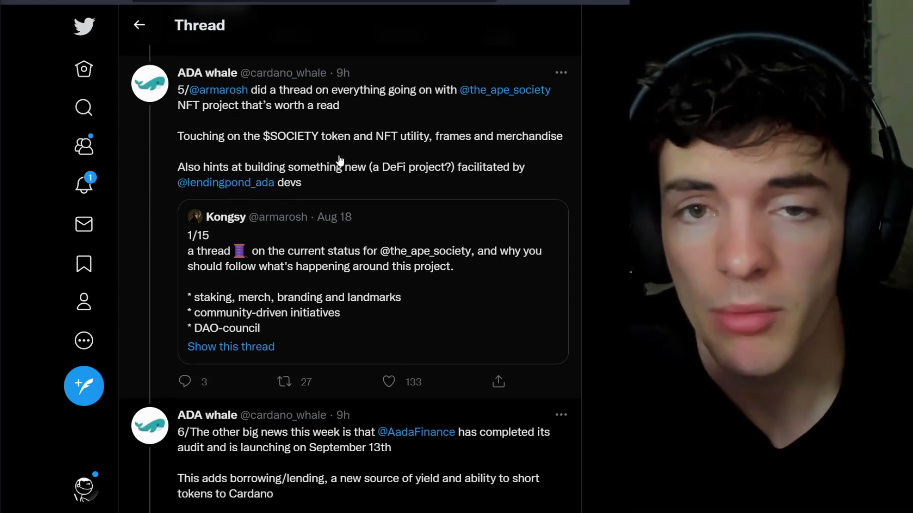
Scroll to tweet 6 showing Aada Finance's audit and quoted September 13th lending launch card.
{"action": "scroll", "scroll_direction": "down", "scroll_amount": 3}
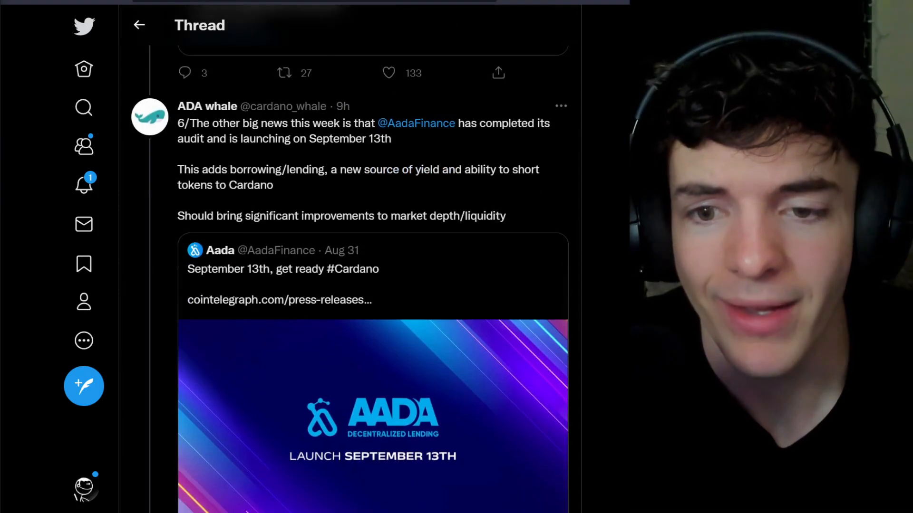
{"action": "scroll", "scroll_direction": "down", "scroll_amount": 3}
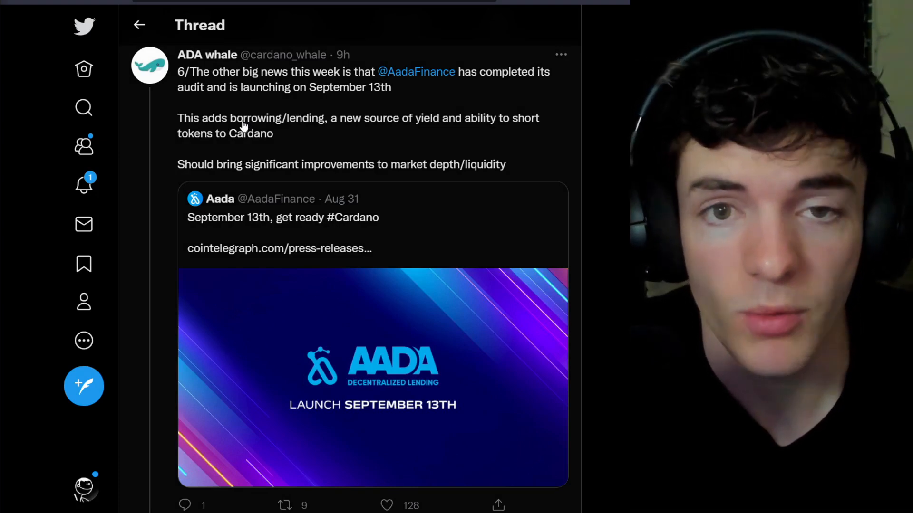
{"action": "mouse_move", "coordinate": [278, 248]}
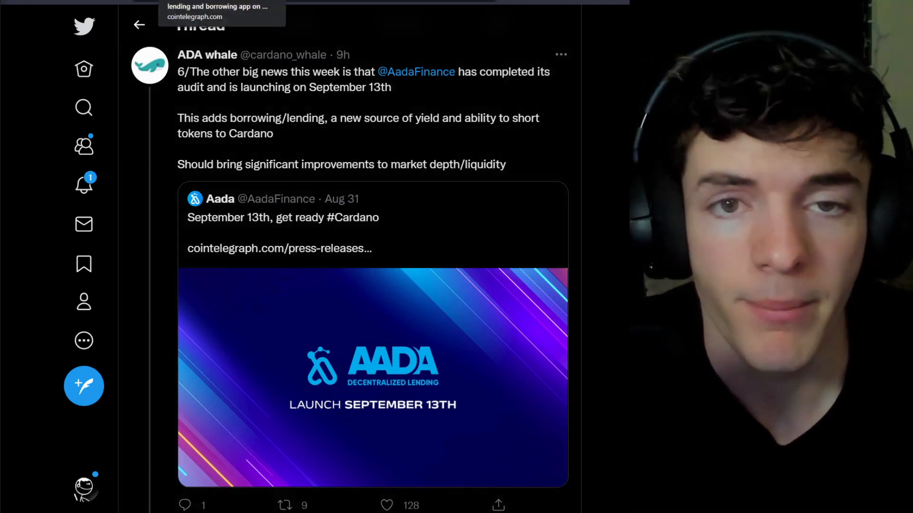
Open the Cointelegraph Aada Finance press release from tweet 6 and read through it.
{"action": "left_click", "coordinate": [280, 248]}
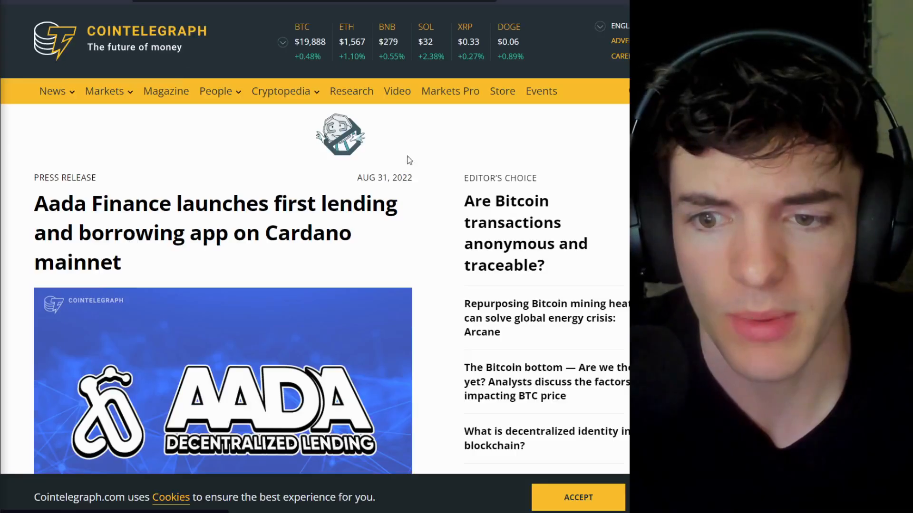
{"action": "scroll", "scroll_direction": "down", "scroll_amount": 3}
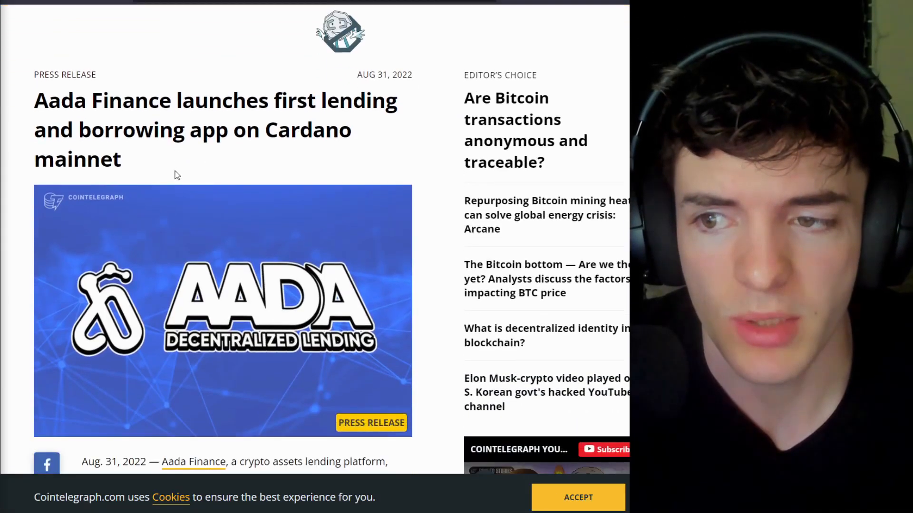
{"action": "scroll", "scroll_direction": "down", "scroll_amount": 3}
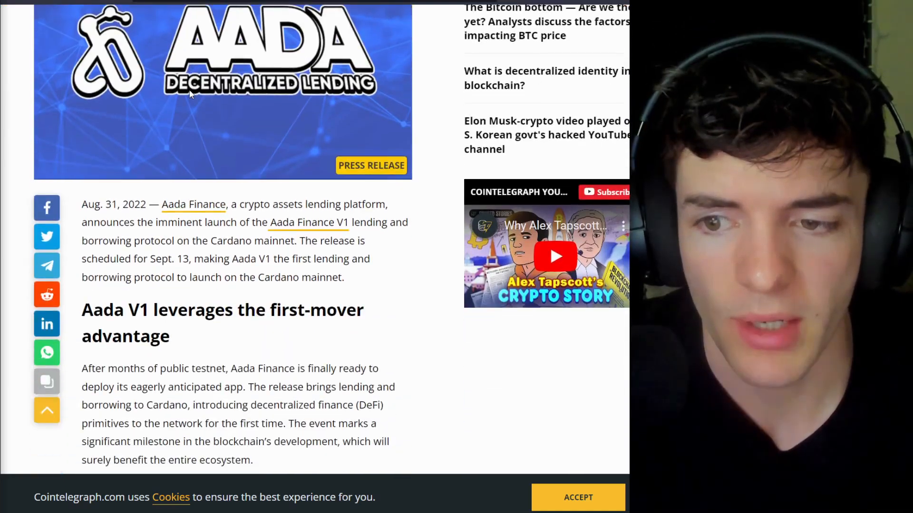
{"action": "scroll", "scroll_direction": "down", "scroll_amount": 3}
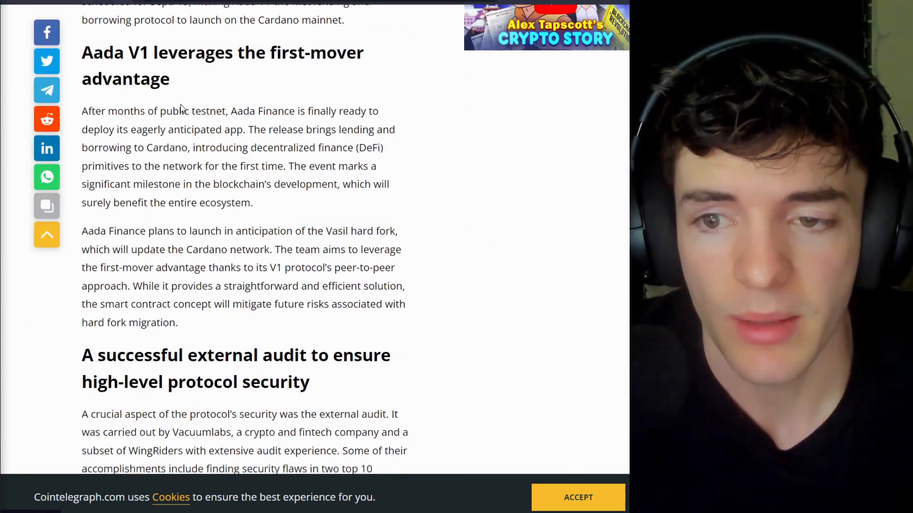
{"action": "scroll", "scroll_direction": "down", "scroll_amount": 3}
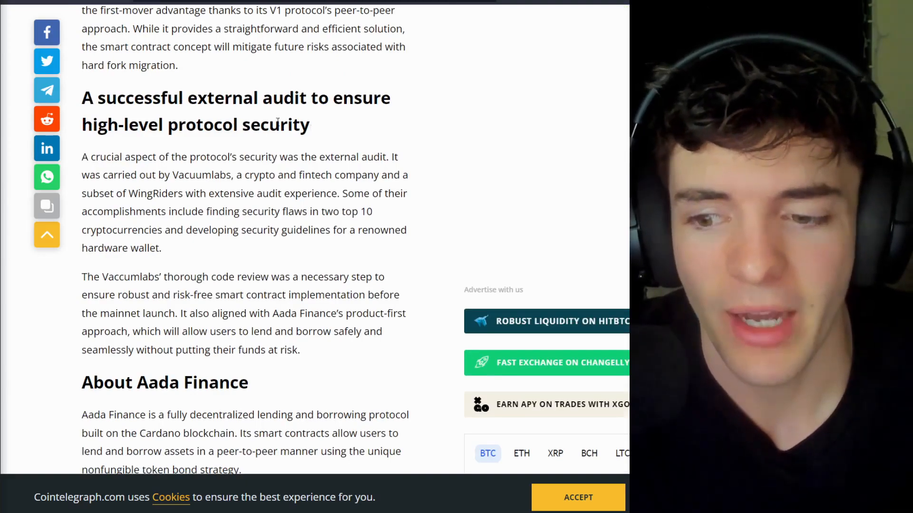
{"action": "scroll", "scroll_direction": "down", "scroll_amount": 3}
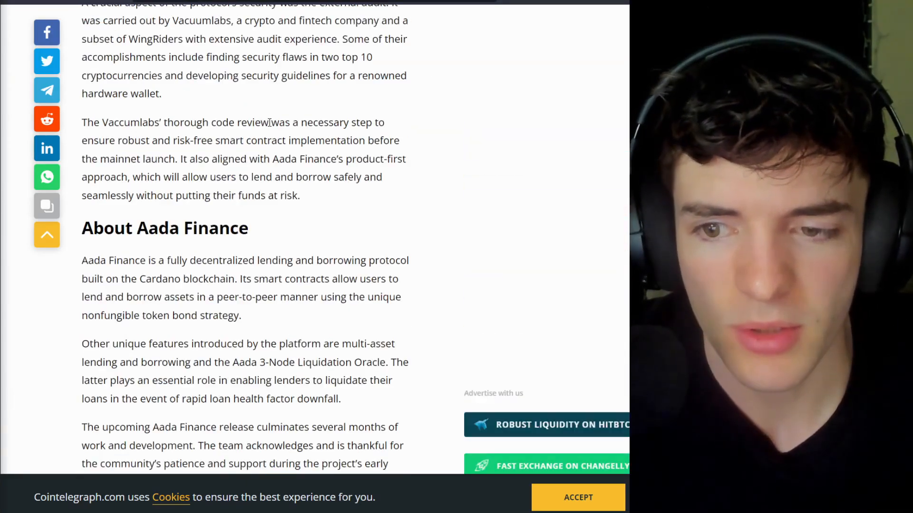
{"action": "scroll", "scroll_direction": "up", "scroll_amount": 3}
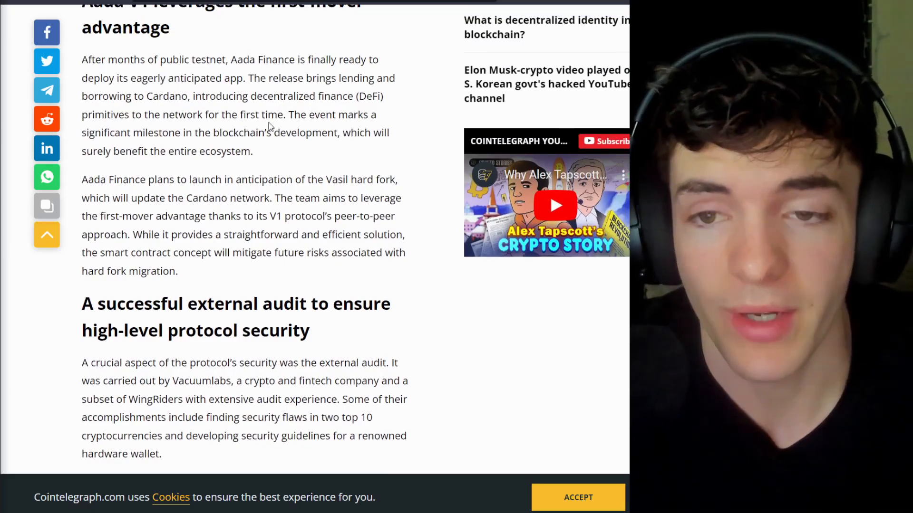
{"action": "scroll", "scroll_direction": "up", "scroll_amount": 3}
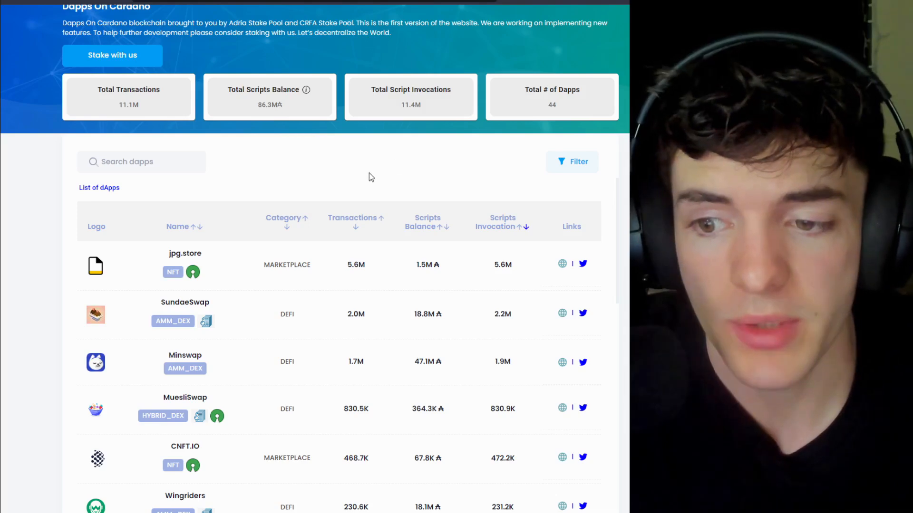
{"action": "mouse_move", "coordinate": [524, 245]}
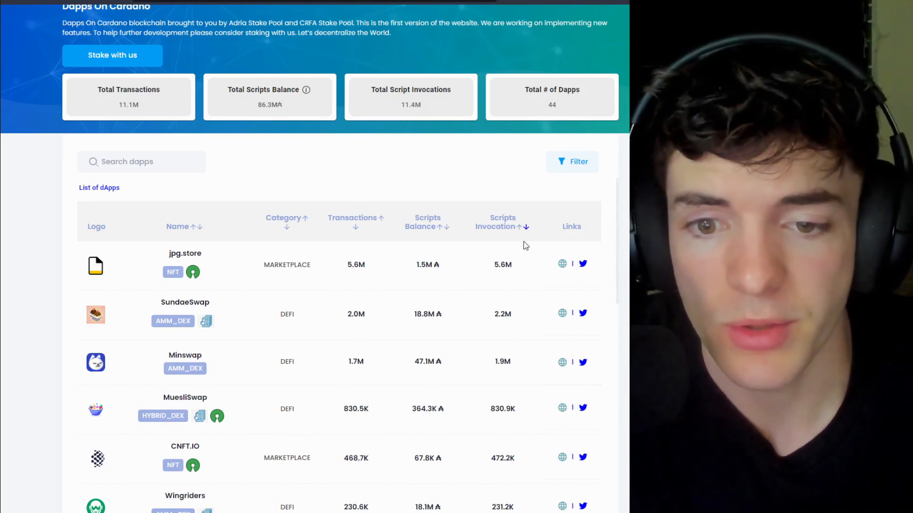
{"action": "mouse_move", "coordinate": [408, 180]}
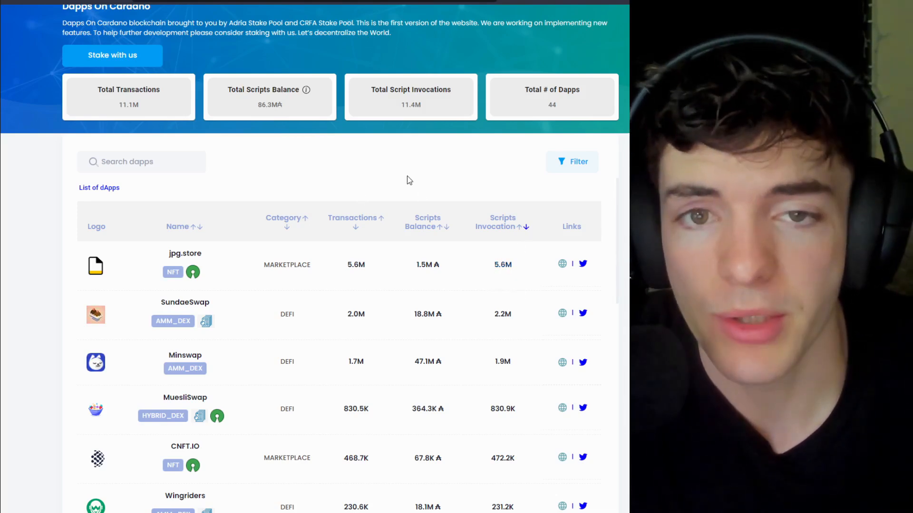
Scroll the DApps On Cardano ranking table down past Wingriders, SpaceBudz and MELD to Lending Pond.
{"action": "scroll", "scroll_direction": "down", "scroll_amount": 3}
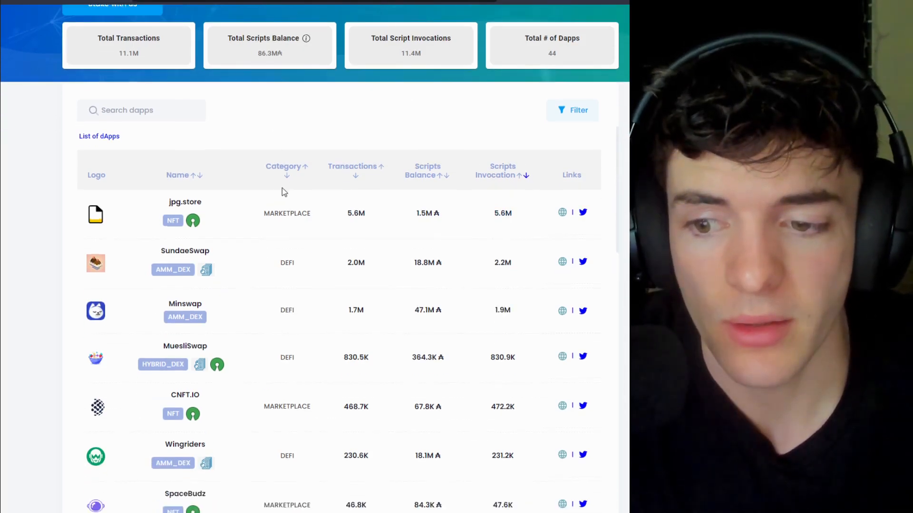
{"action": "scroll", "scroll_direction": "down", "scroll_amount": 3}
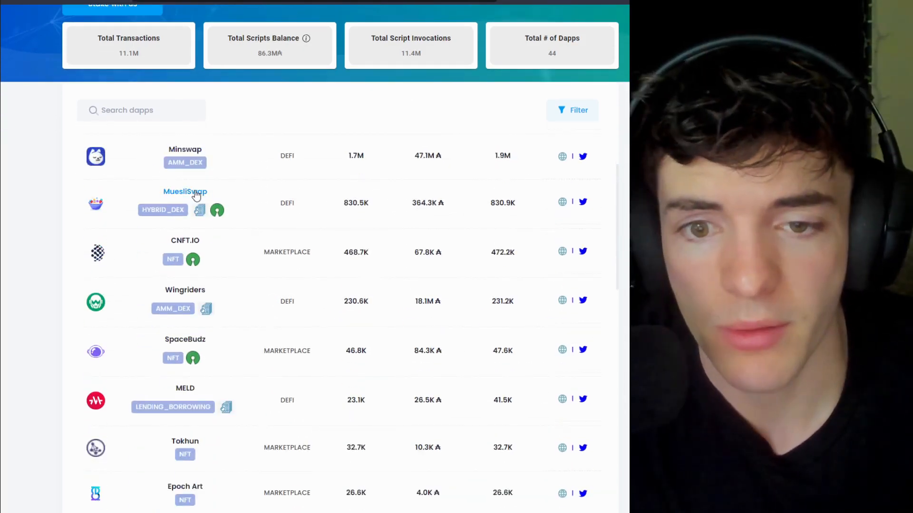
{"action": "scroll", "scroll_direction": "down", "scroll_amount": 3}
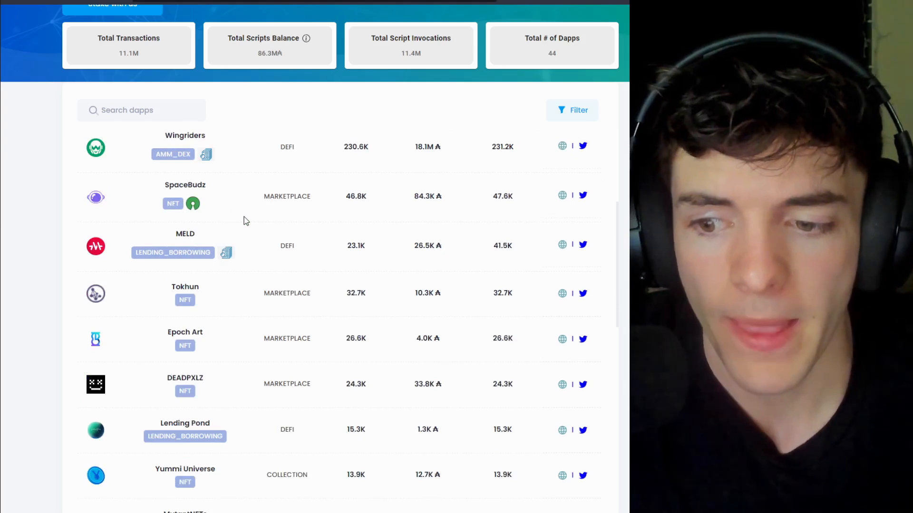
{"action": "mouse_move", "coordinate": [233, 207]}
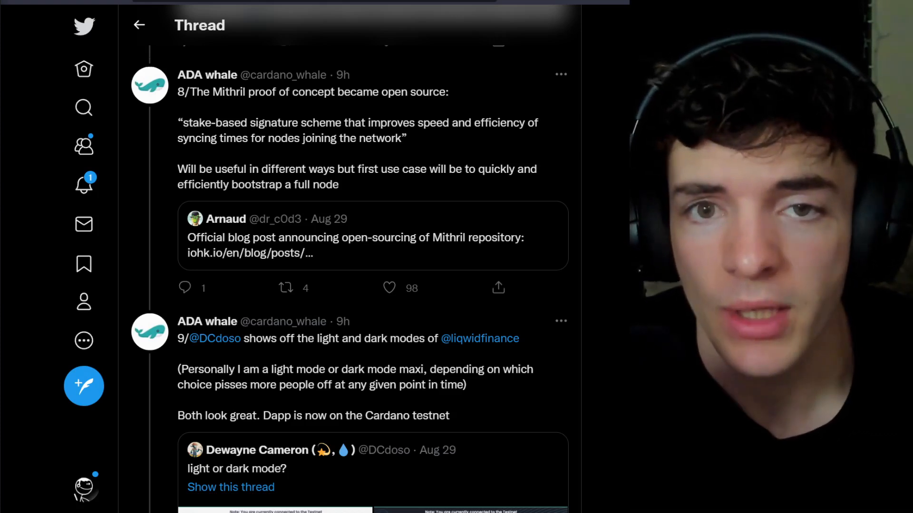
Scroll past the light-or-dark-mode testnet dapp quote tweet to tweet 10 on anetaBTC's Argentina hackathon.
{"action": "scroll", "scroll_direction": "down", "scroll_amount": 3}
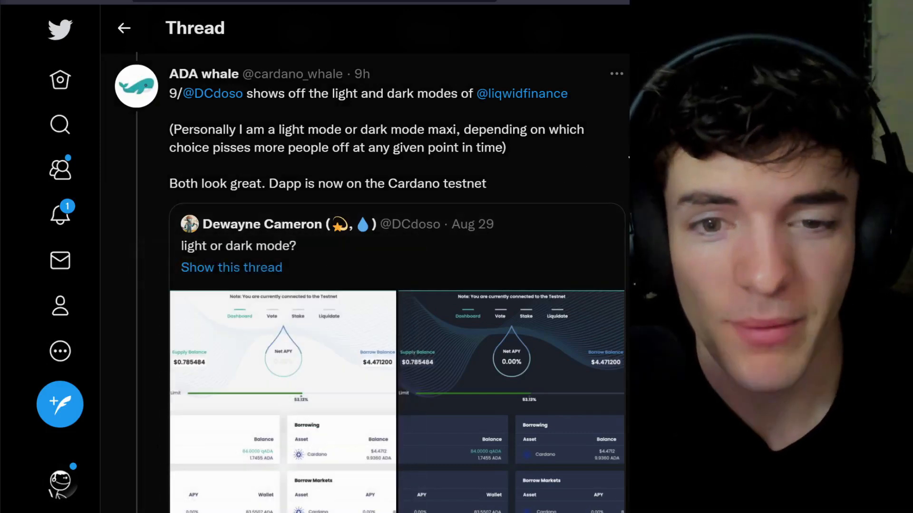
{"action": "mouse_move", "coordinate": [605, 160]}
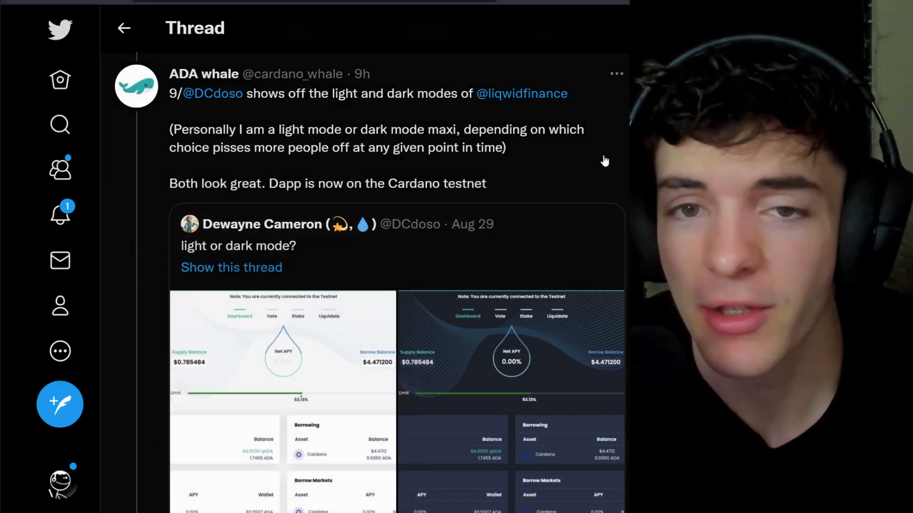
{"action": "scroll", "scroll_direction": "down", "scroll_amount": 3}
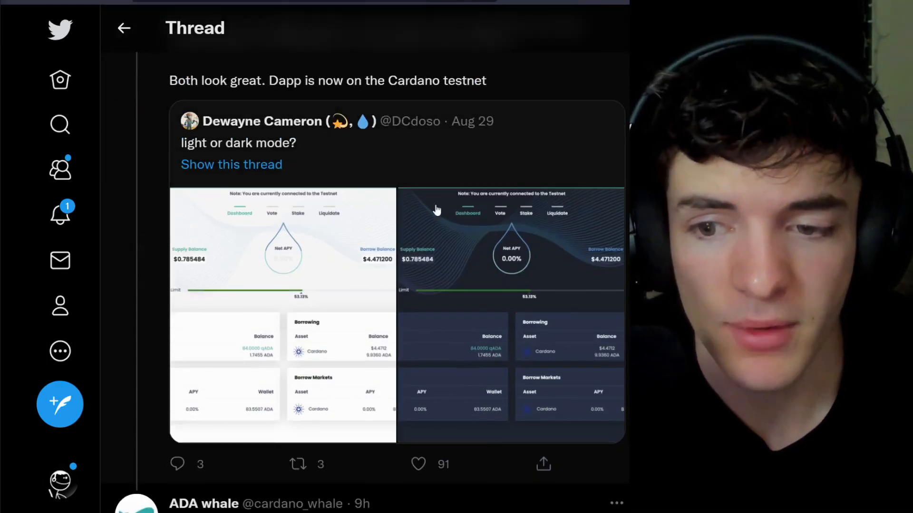
{"action": "scroll", "scroll_direction": "up", "scroll_amount": 3}
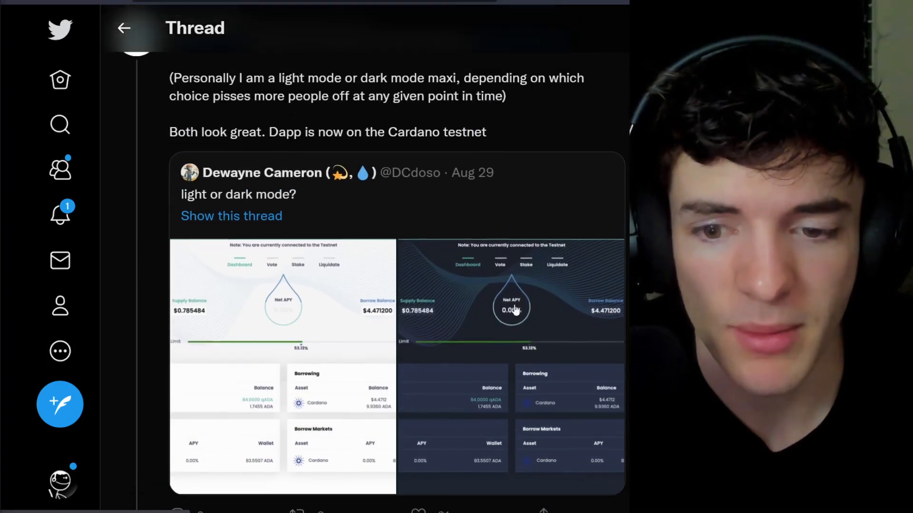
{"action": "mouse_move", "coordinate": [492, 297]}
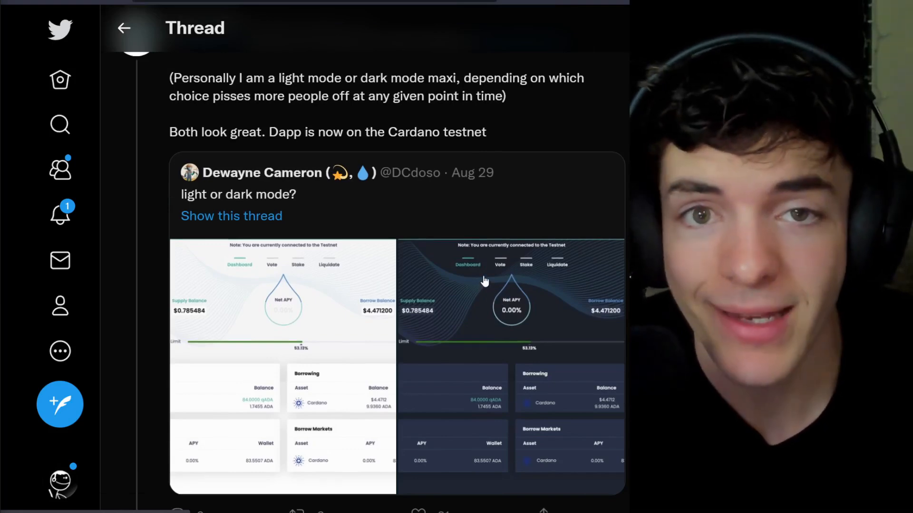
{"action": "scroll", "scroll_direction": "down", "scroll_amount": 3}
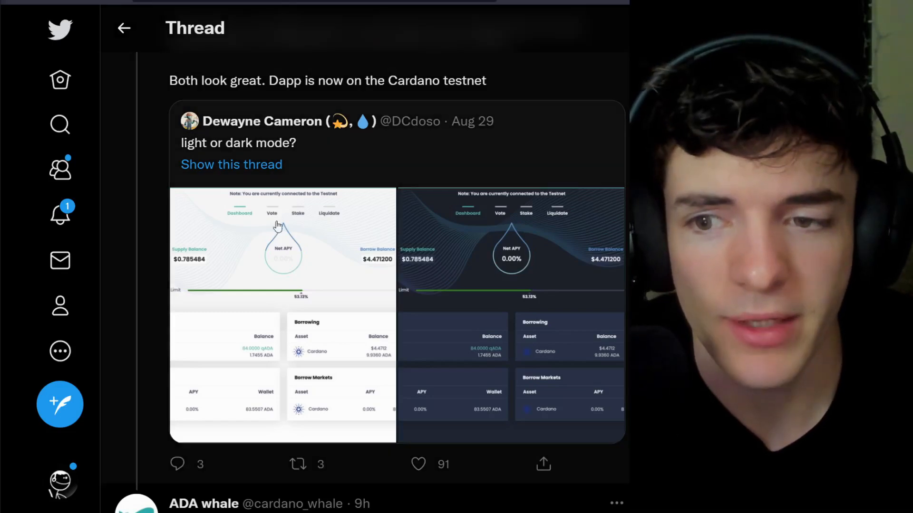
{"action": "mouse_move", "coordinate": [334, 237]}
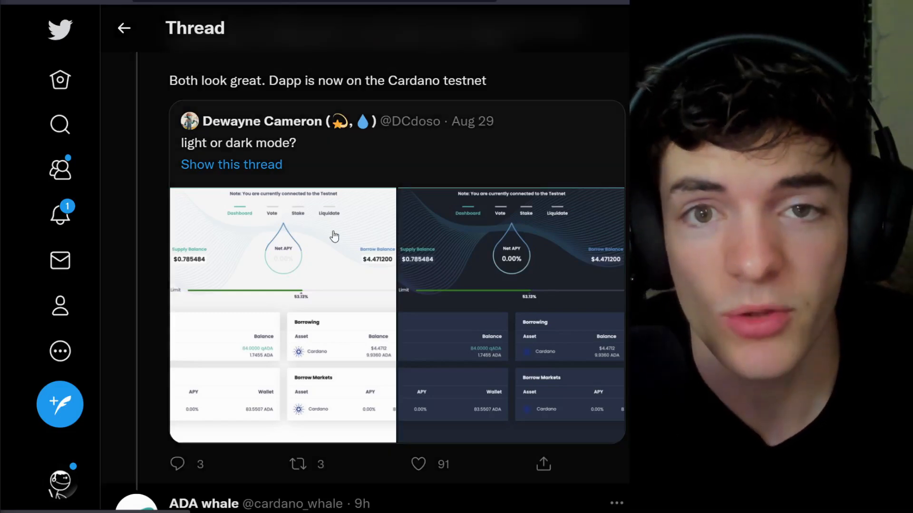
{"action": "mouse_move", "coordinate": [364, 209]}
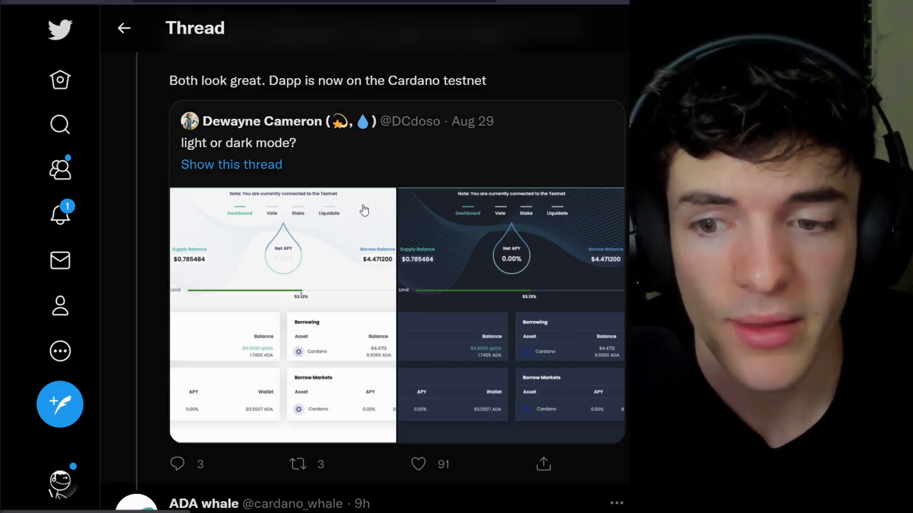
{"action": "mouse_move", "coordinate": [363, 214]}
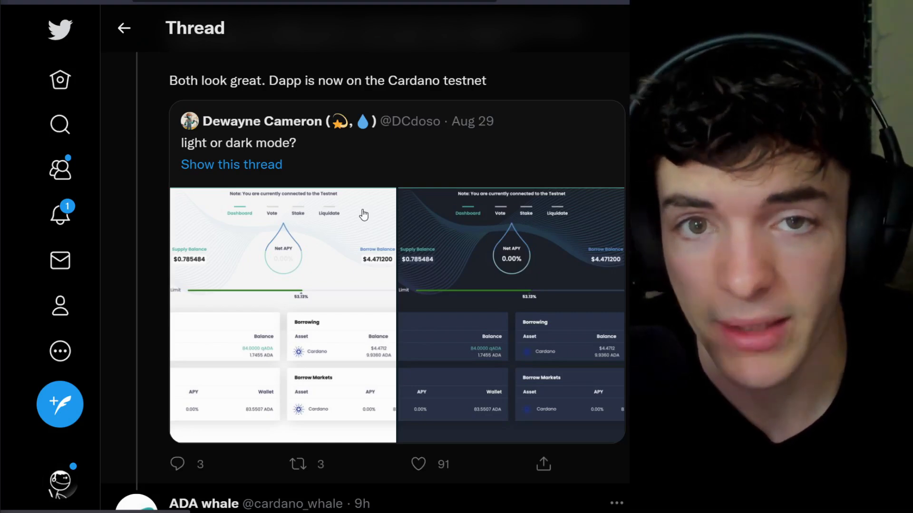
{"action": "scroll", "scroll_direction": "down", "scroll_amount": 3}
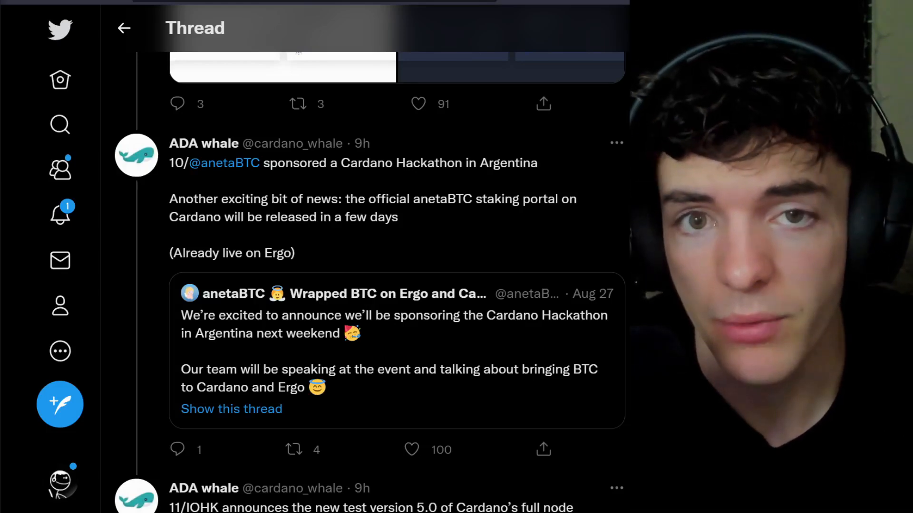
Scroll through tweet 11 on Daedalus 5.0.0 and tweet 12 on adahandle authentication to tweet 13 by fivebinaries.
{"action": "scroll", "scroll_direction": "down", "scroll_amount": 3}
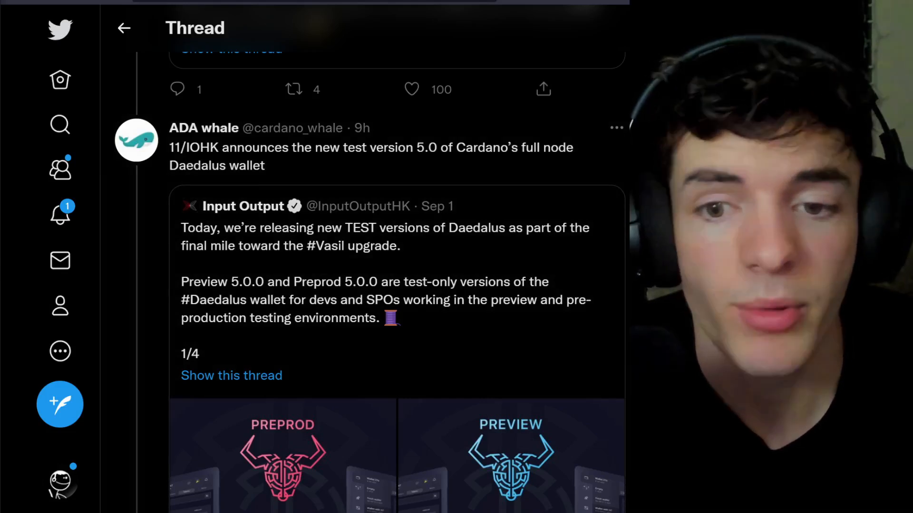
{"action": "mouse_move", "coordinate": [605, 174]}
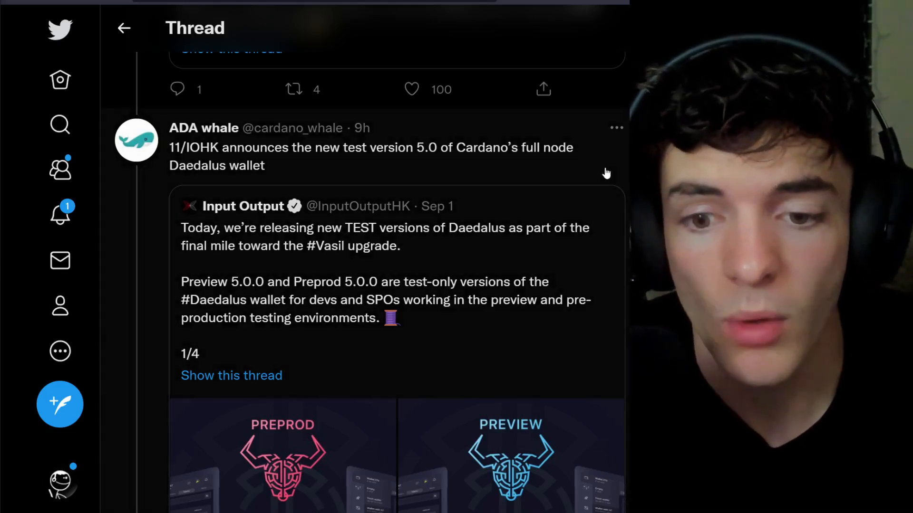
{"action": "scroll", "scroll_direction": "down", "scroll_amount": 3}
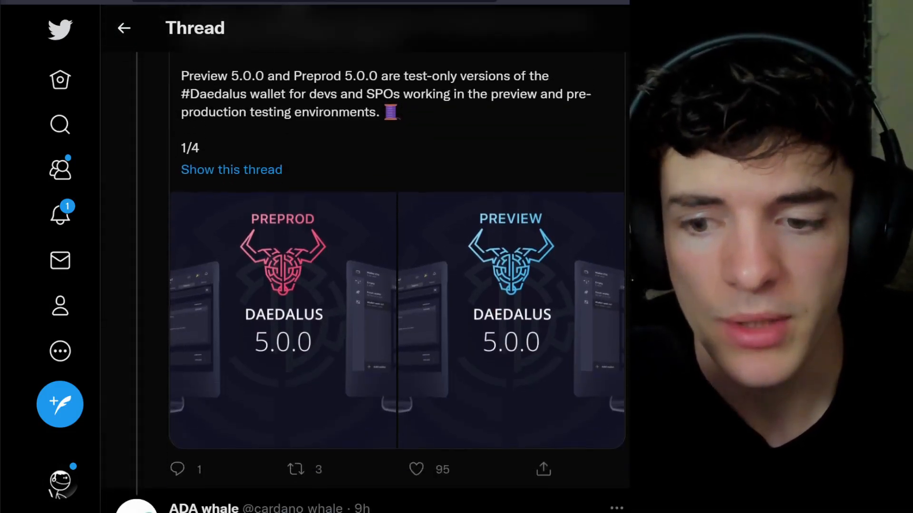
{"action": "scroll", "scroll_direction": "down", "scroll_amount": 3}
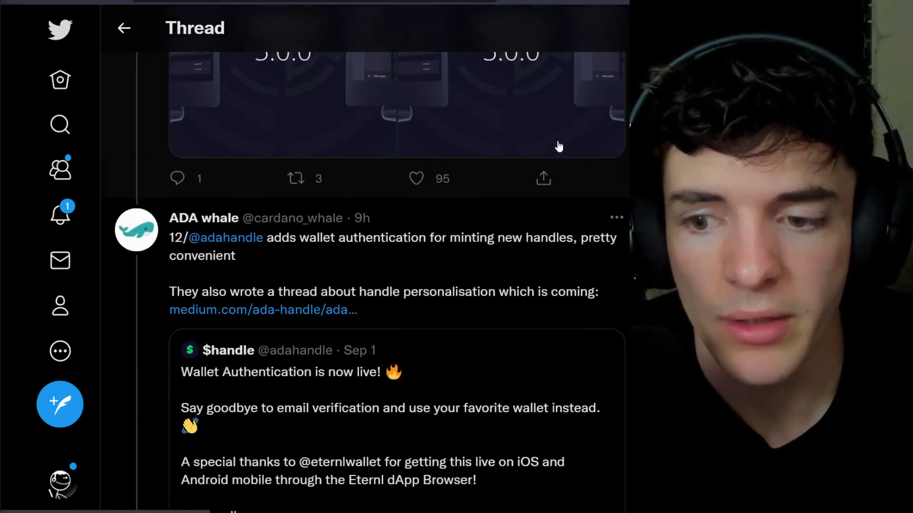
{"action": "scroll", "scroll_direction": "up", "scroll_amount": 3}
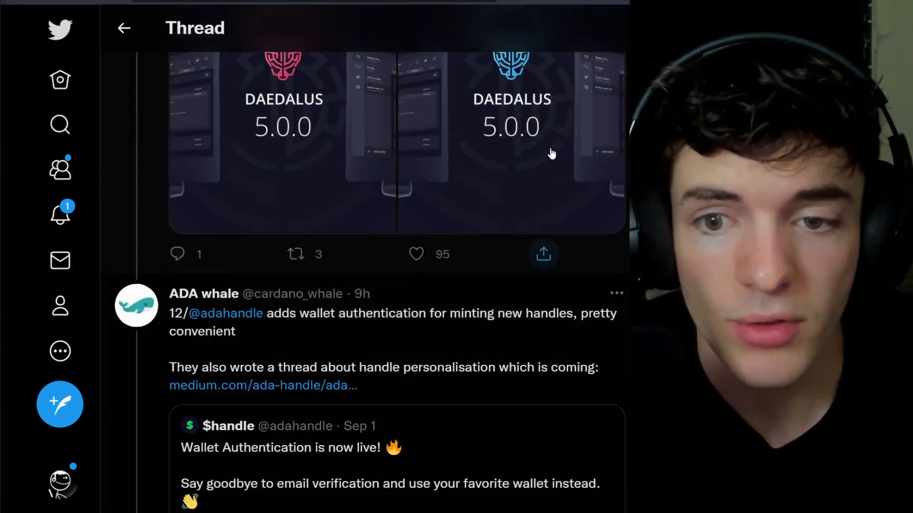
{"action": "scroll", "scroll_direction": "down", "scroll_amount": 3}
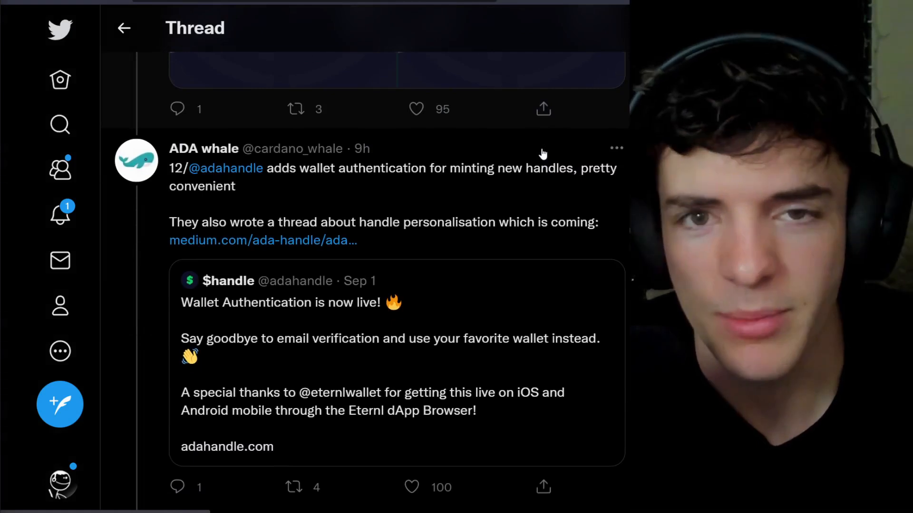
{"action": "scroll", "scroll_direction": "down", "scroll_amount": 3}
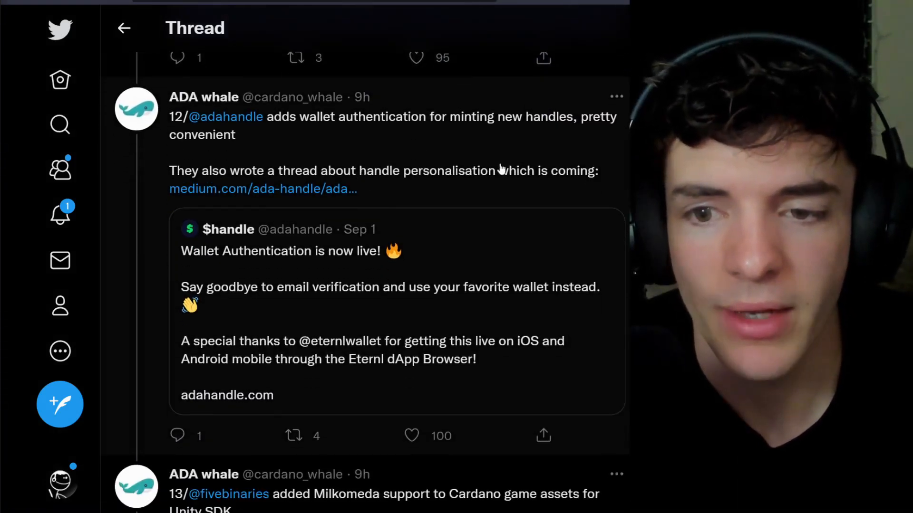
{"action": "mouse_move", "coordinate": [562, 154]}
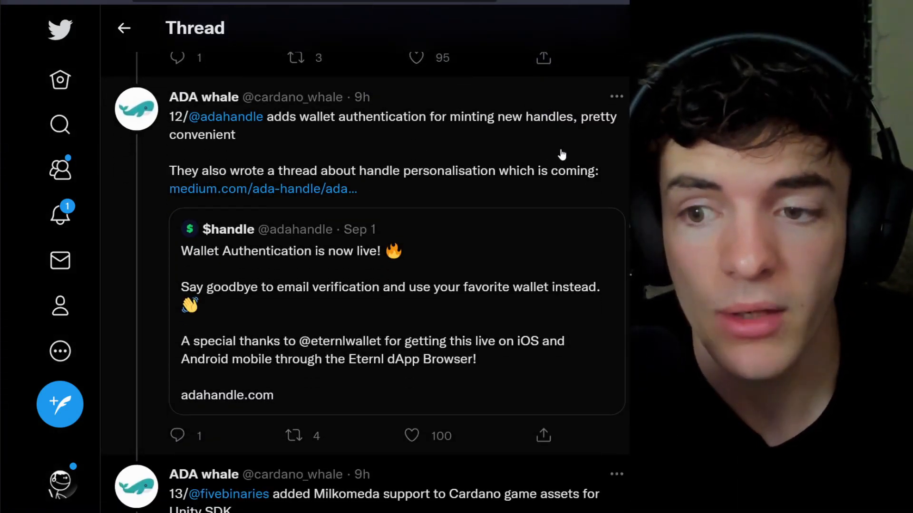
{"action": "mouse_move", "coordinate": [622, 156]}
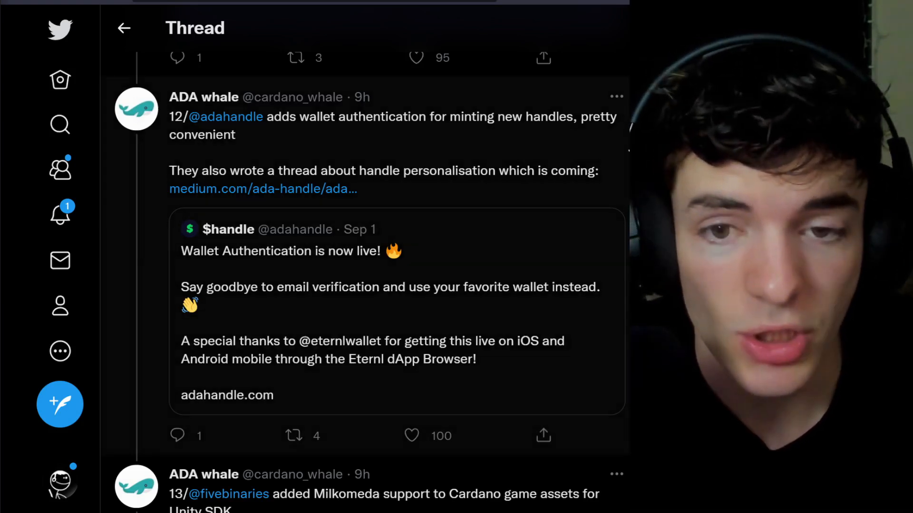
{"action": "scroll", "scroll_direction": "down", "scroll_amount": 3}
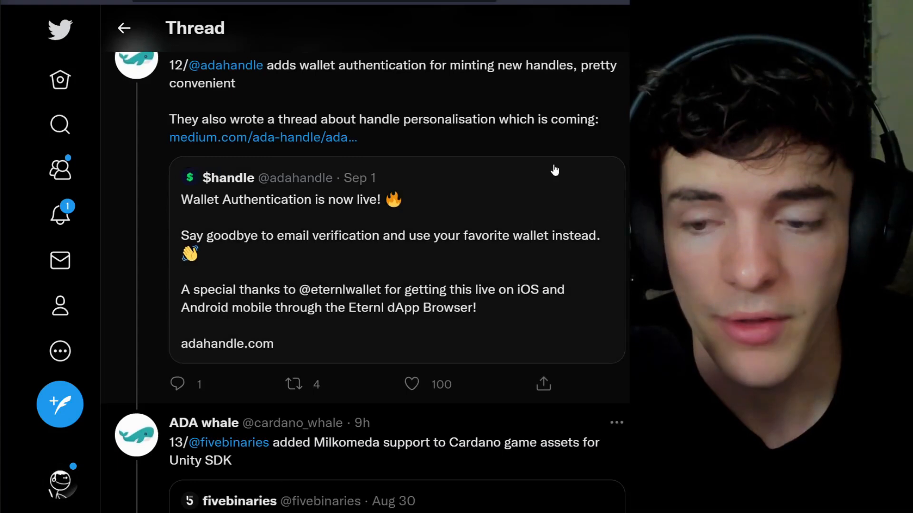
{"action": "mouse_move", "coordinate": [470, 269]}
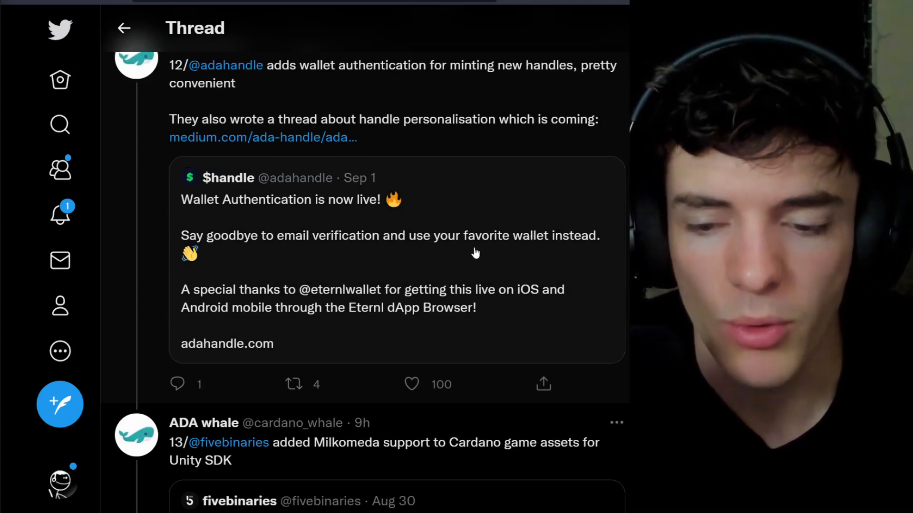
{"action": "scroll", "scroll_direction": "down", "scroll_amount": 3}
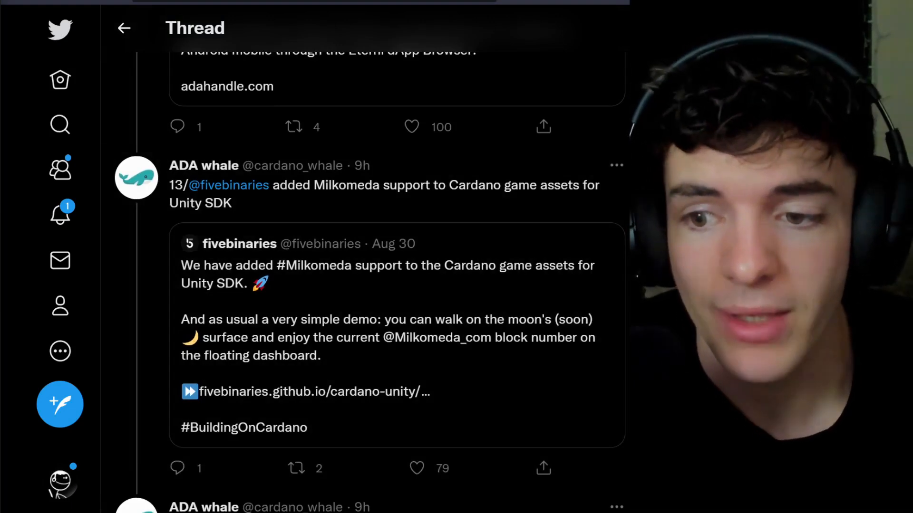
Scroll past tweet 15 on Ardana's boosted ISPO rewards to tweet 16 on Hydra fee benchmarks.
{"action": "scroll", "scroll_direction": "down", "scroll_amount": 3}
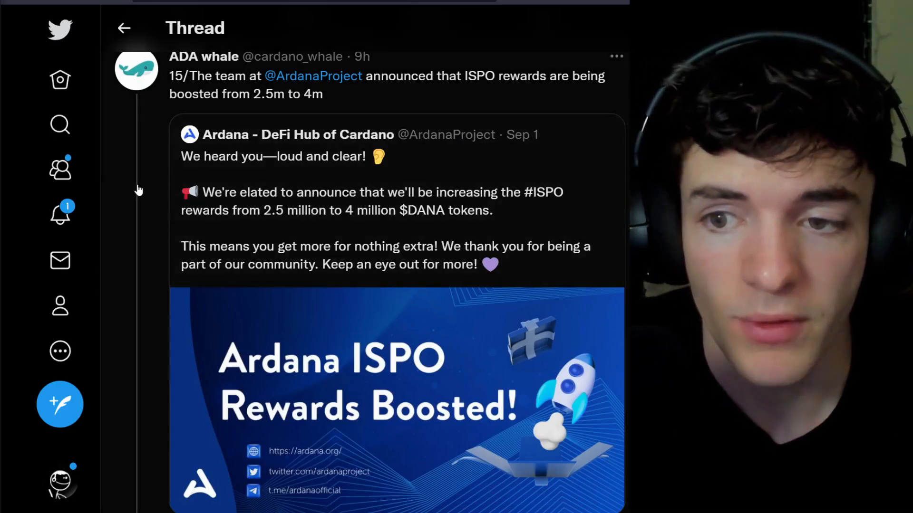
{"action": "scroll", "scroll_direction": "down", "scroll_amount": 3}
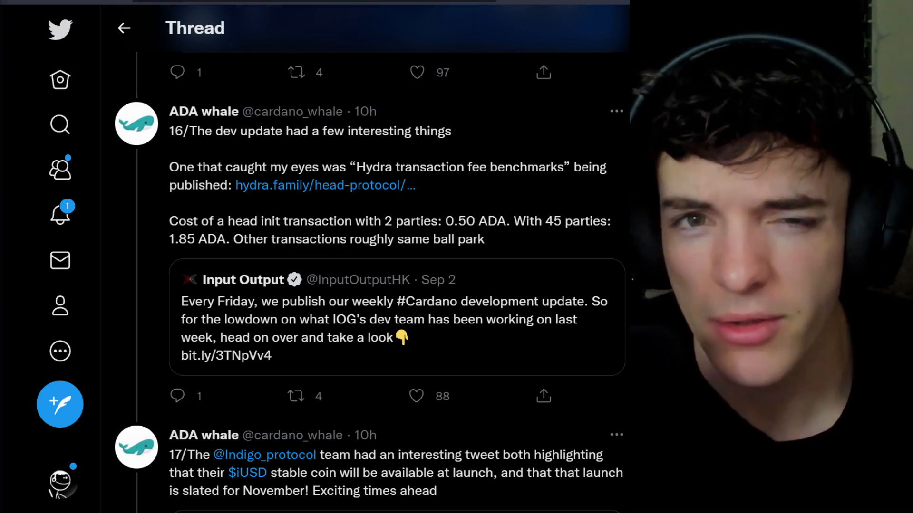
Scroll through tweet 17 on Indigo and tweet 18 on Book.io to tweet 19 on Trading Tent v3.0.
{"action": "scroll", "scroll_direction": "down", "scroll_amount": 3}
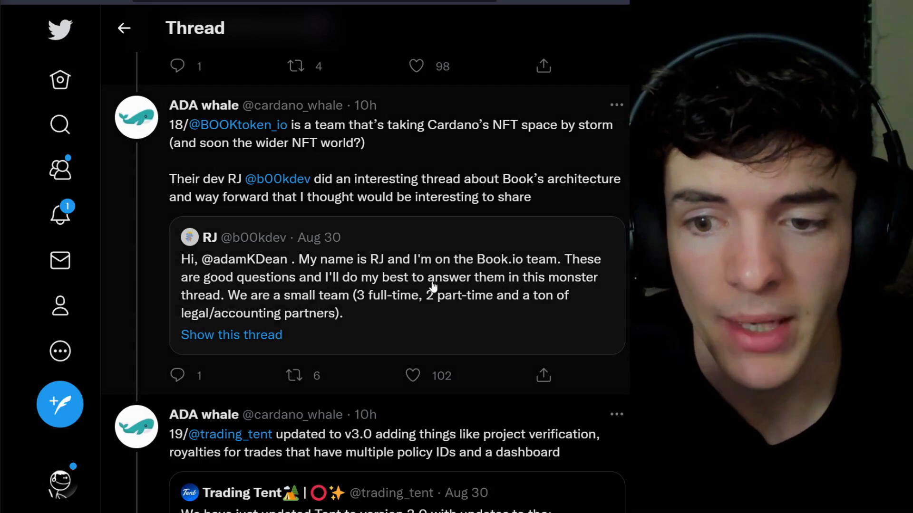
{"action": "mouse_move", "coordinate": [540, 247]}
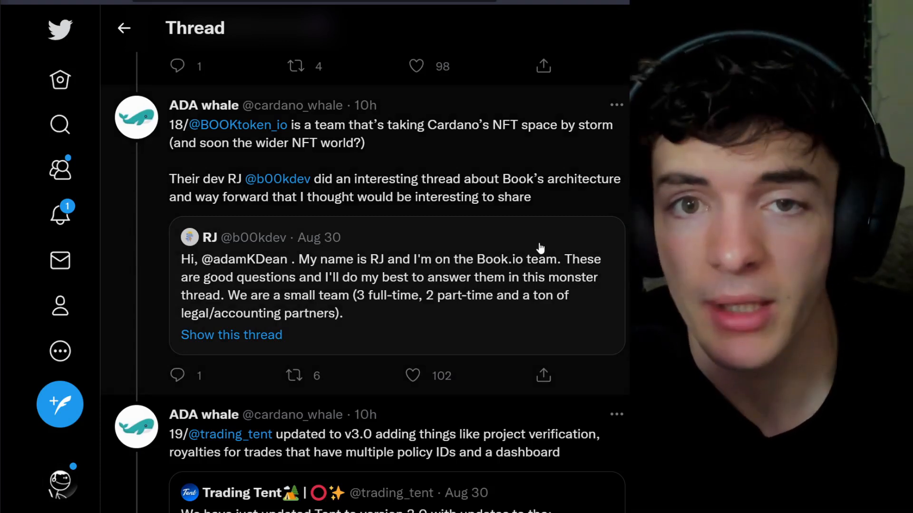
{"action": "scroll", "scroll_direction": "up", "scroll_amount": 3}
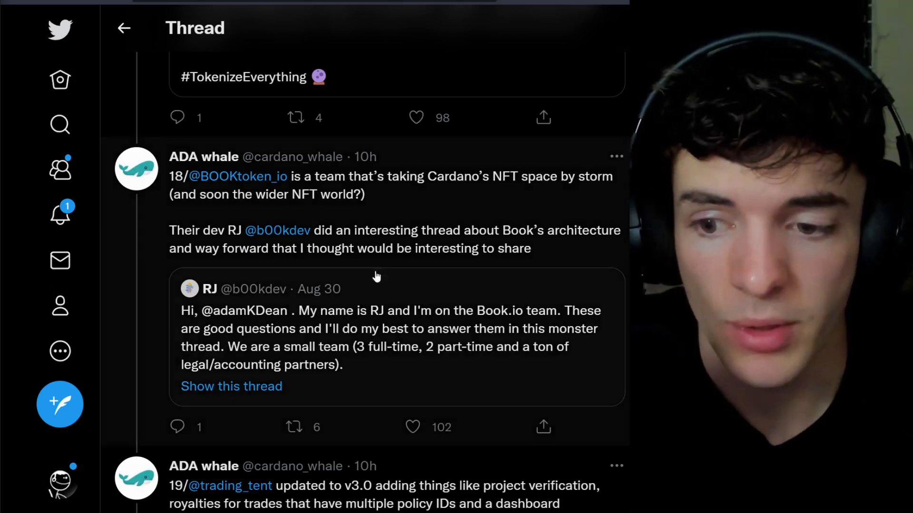
{"action": "scroll", "scroll_direction": "down", "scroll_amount": 3}
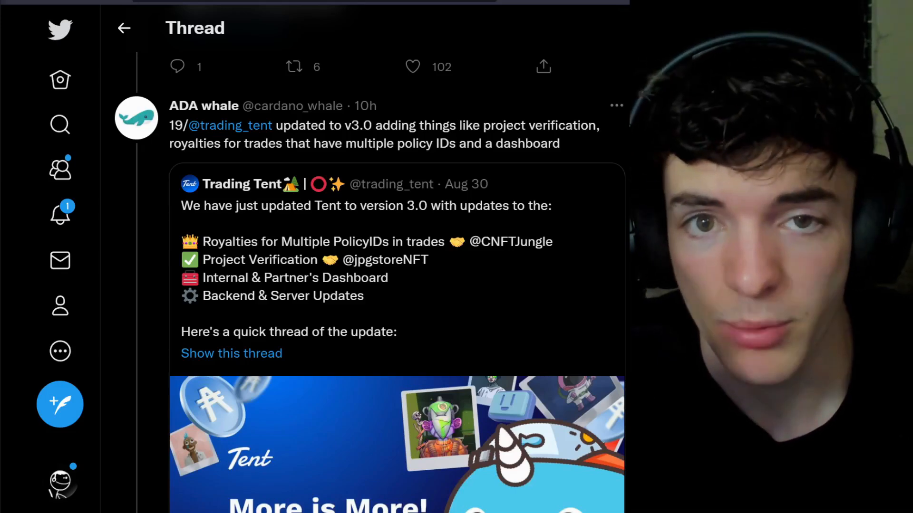
Scroll past tweets 20 and 21 on StrikeX and Typhon Wallet to tweets 22 and 23.
{"action": "scroll", "scroll_direction": "down", "scroll_amount": 3}
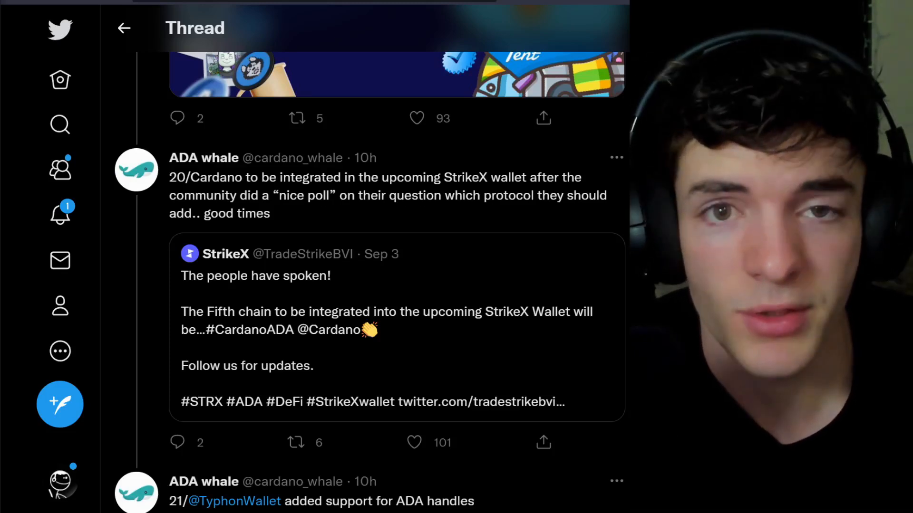
{"action": "scroll", "scroll_direction": "down", "scroll_amount": 3}
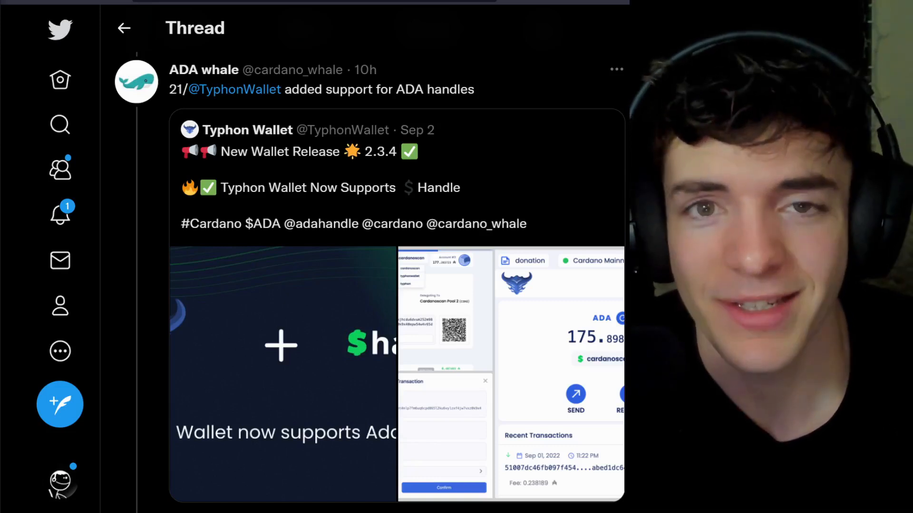
{"action": "scroll", "scroll_direction": "down", "scroll_amount": 3}
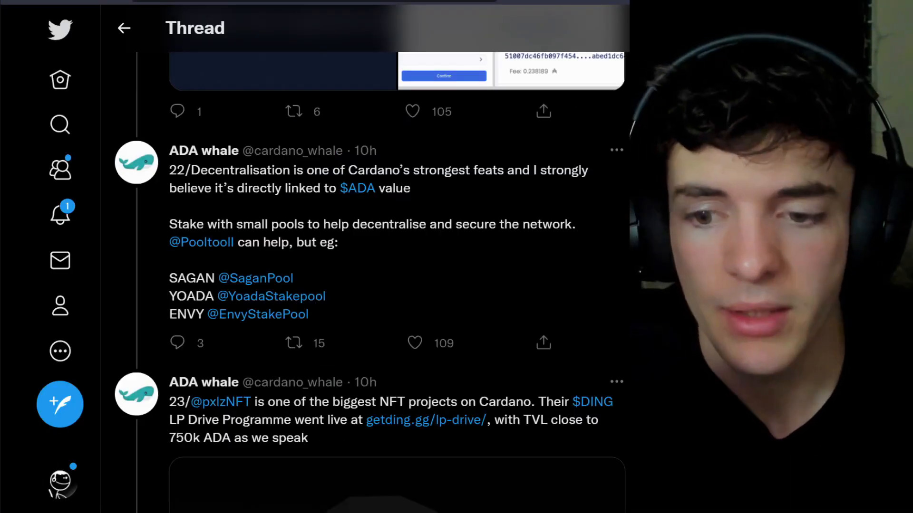
Scroll past tweet 23 on pxlzNFT and tweet 24 on MuesliSwap to the final tweet 25 on FluidTokens.
{"action": "scroll", "scroll_direction": "up", "scroll_amount": 3}
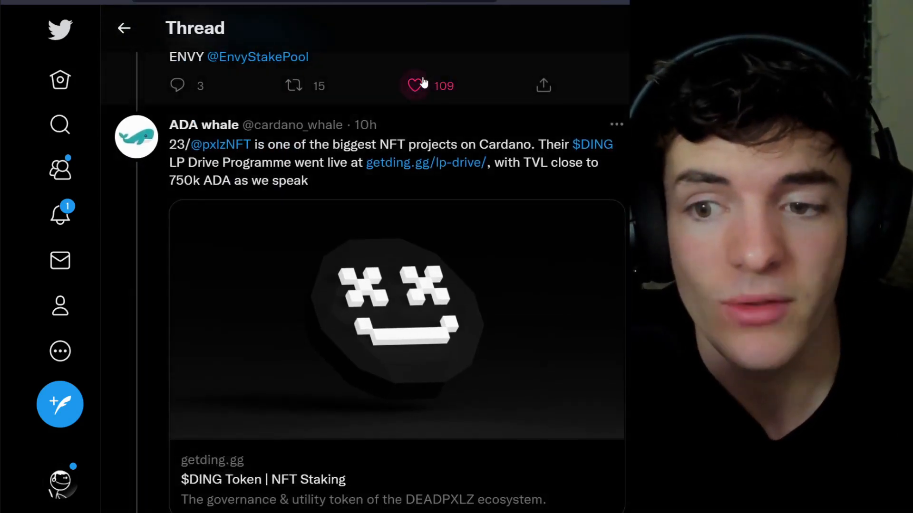
{"action": "mouse_move", "coordinate": [455, 69]}
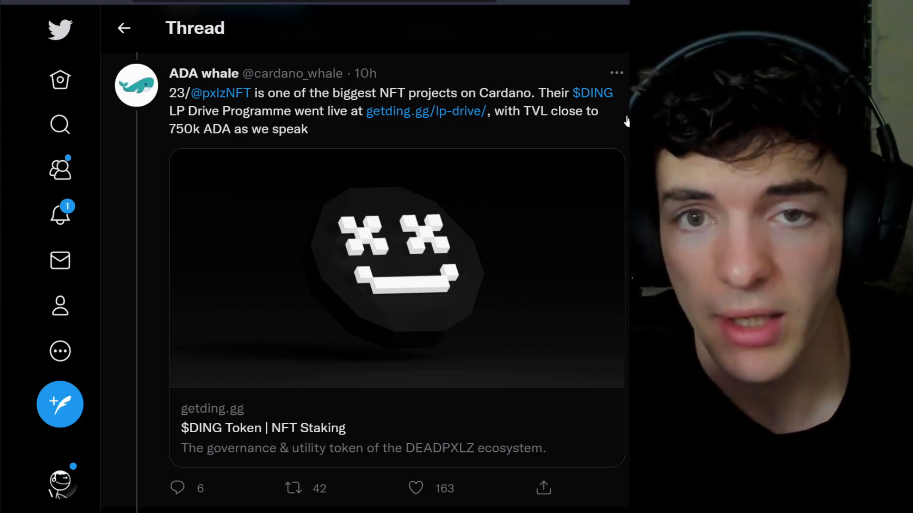
{"action": "scroll", "scroll_direction": "down", "scroll_amount": 3}
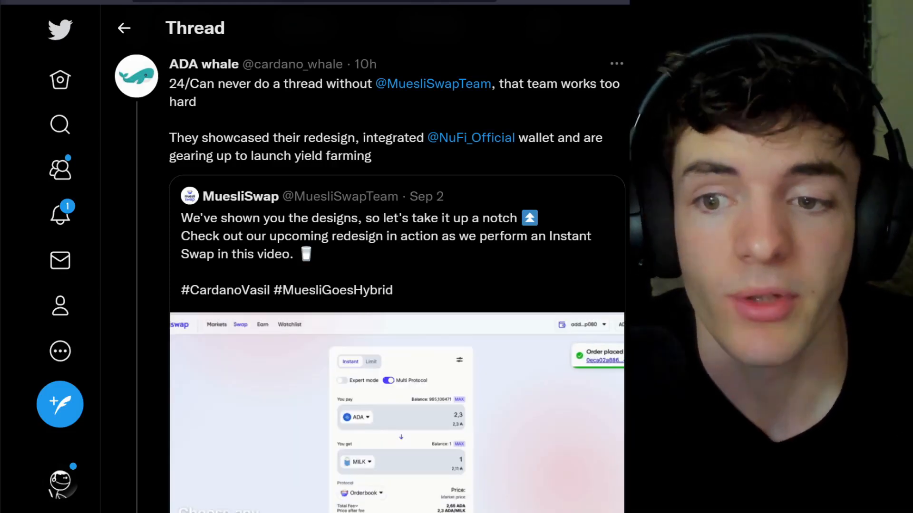
{"action": "scroll", "scroll_direction": "down", "scroll_amount": 3}
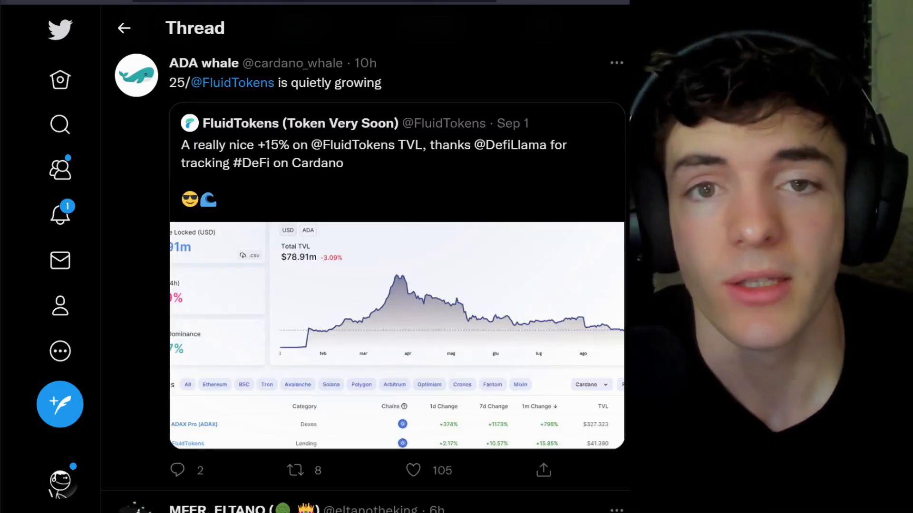